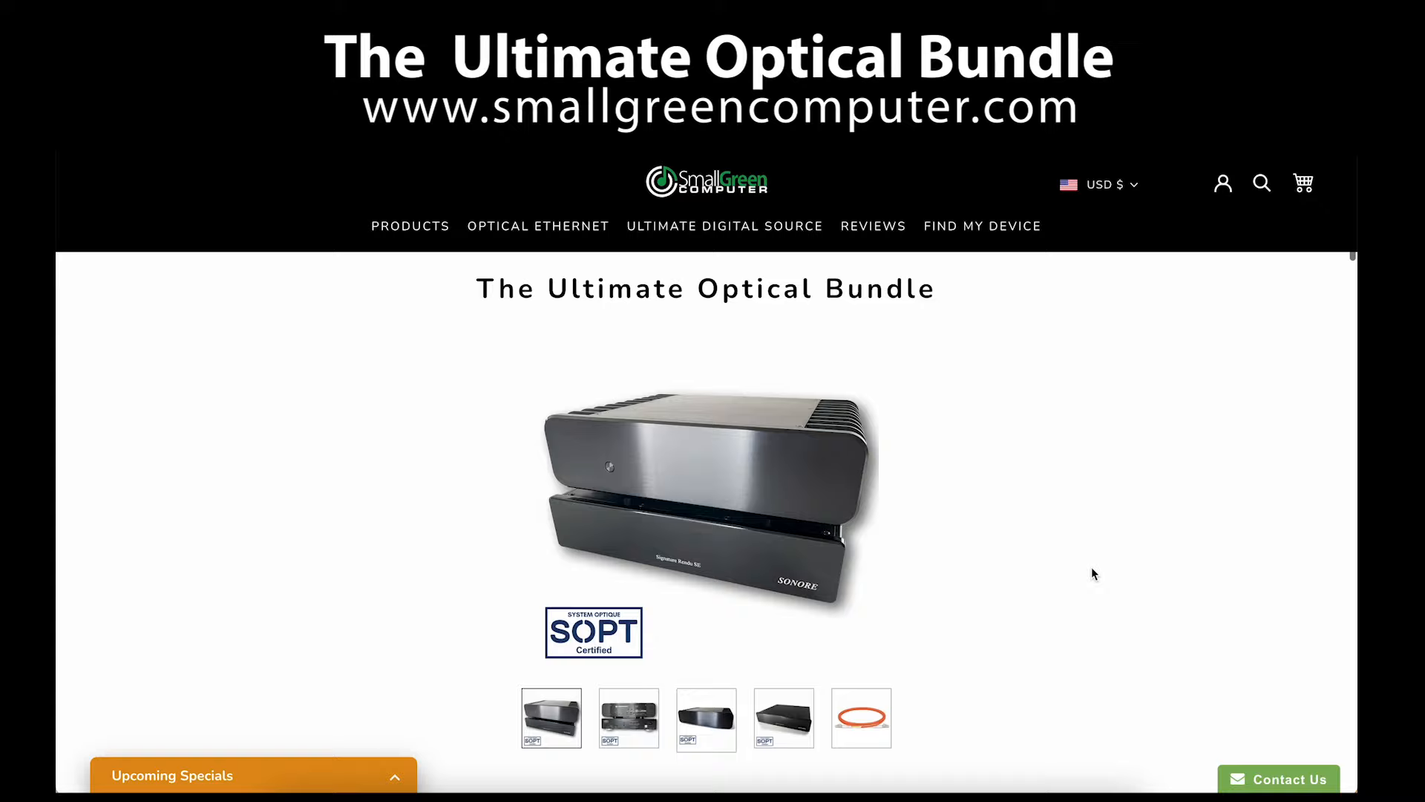
scroll("down", 3)
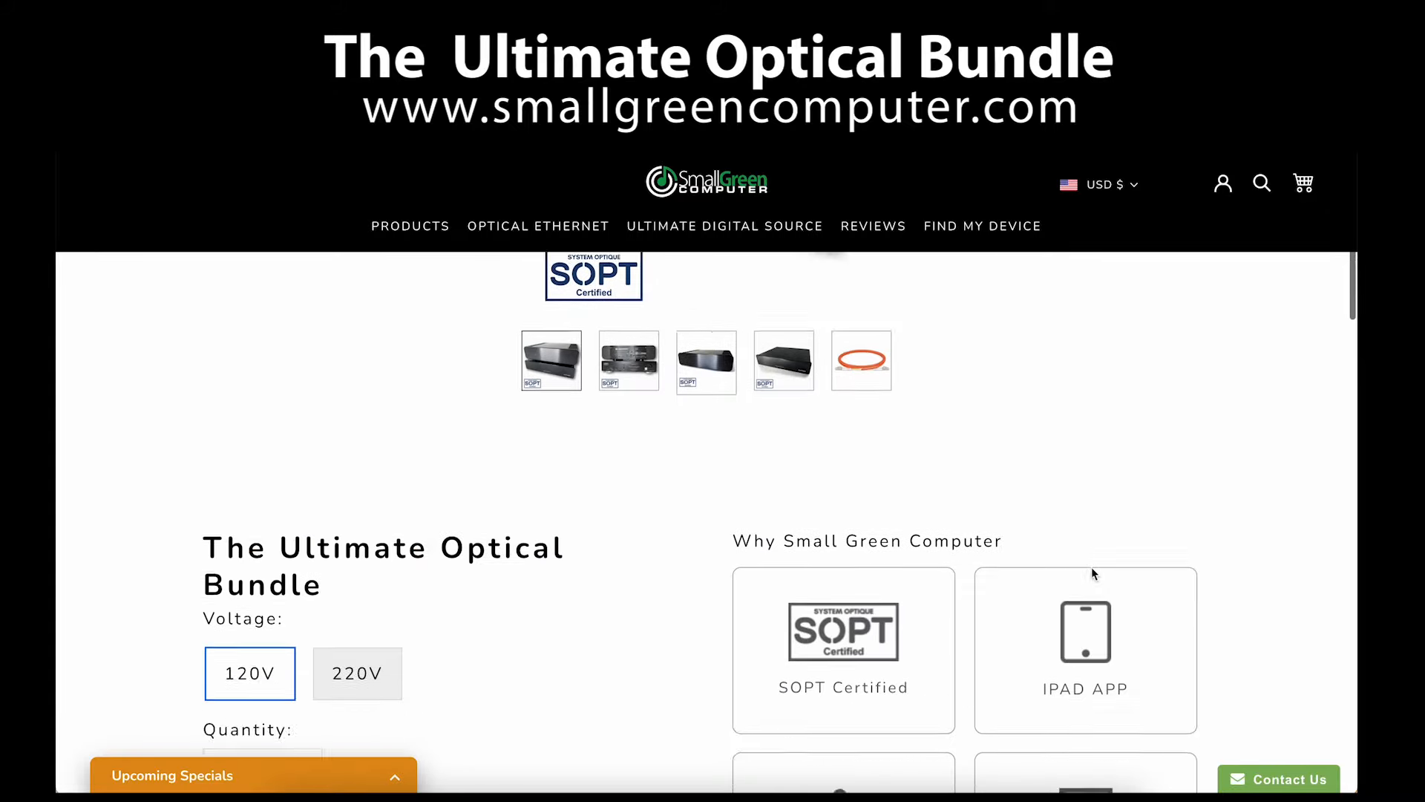